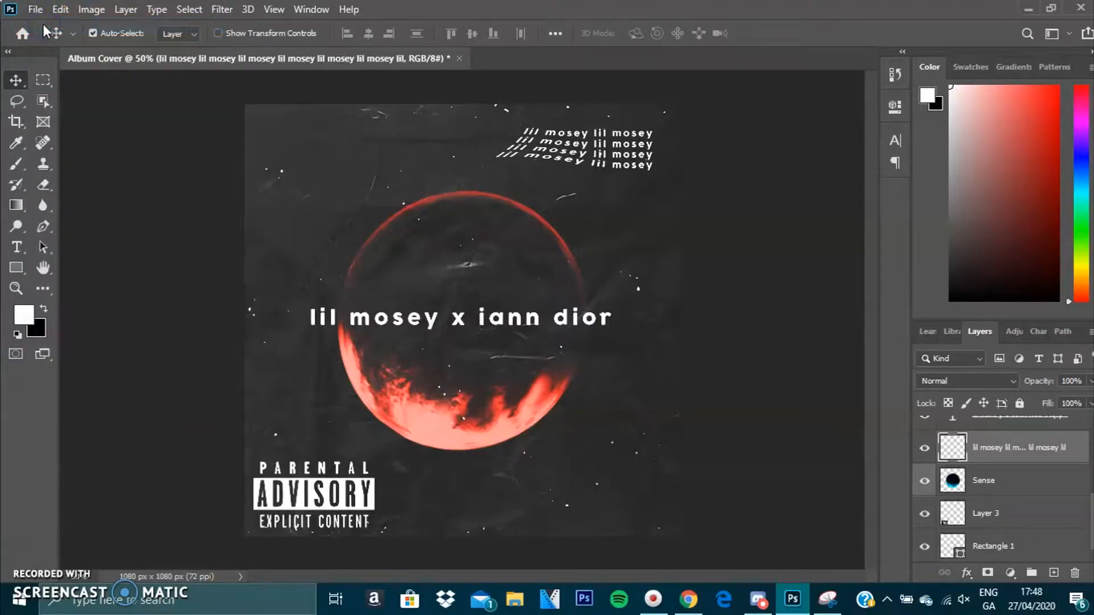
# Create a new 2560 × 1440 px, 72 ppi document from the recent preset.
pyautogui.click(34, 9)
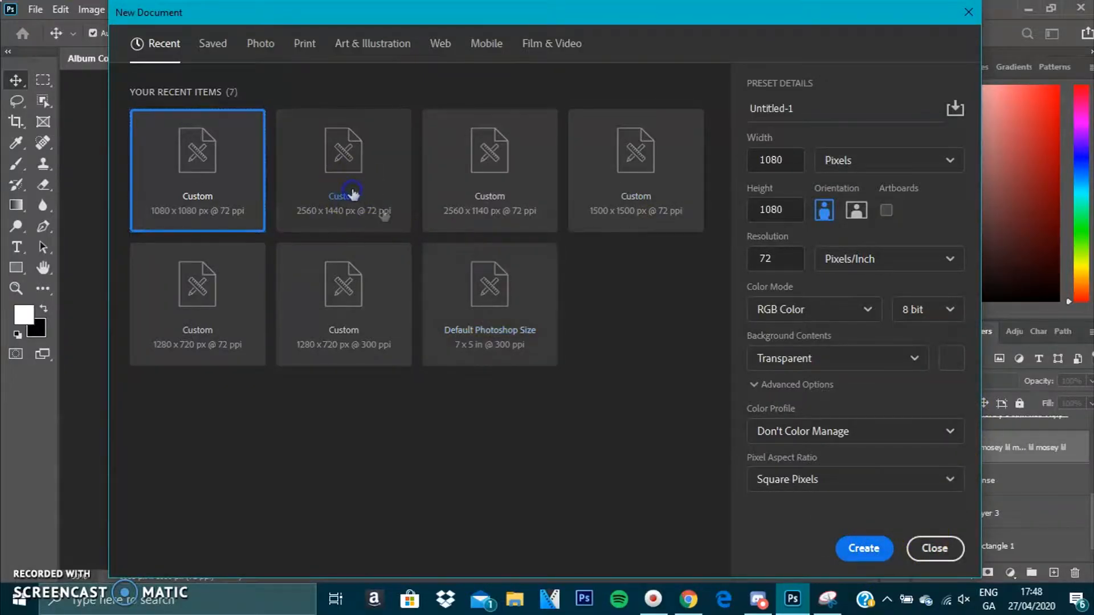
pyautogui.click(343, 170)
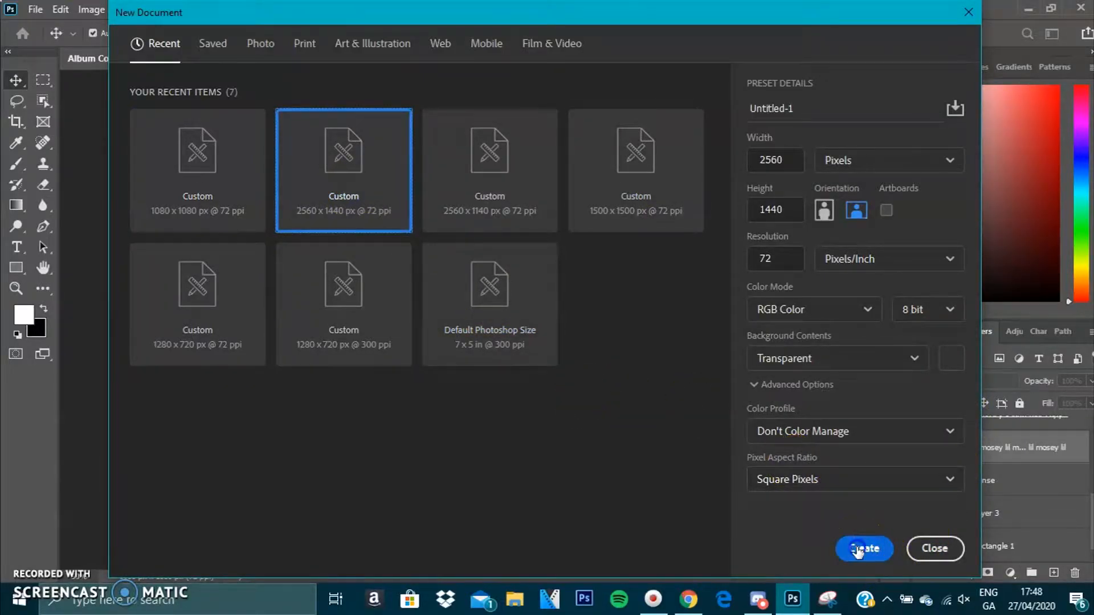
pyautogui.click(864, 549)
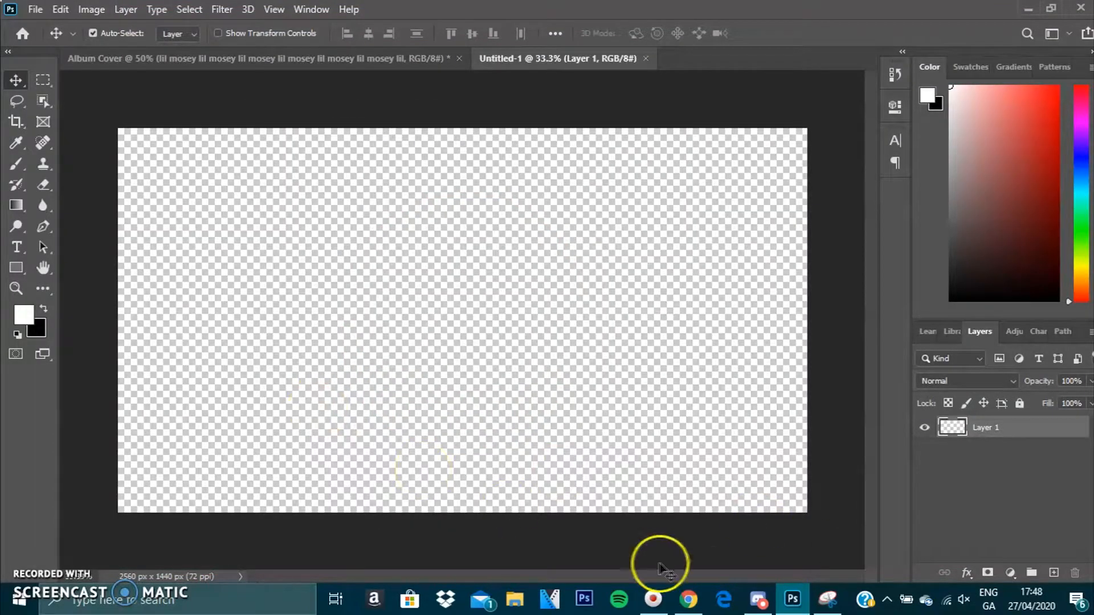
# Browse unsplash.com in Chrome and download the city street photo for free.
pyautogui.click(688, 598)
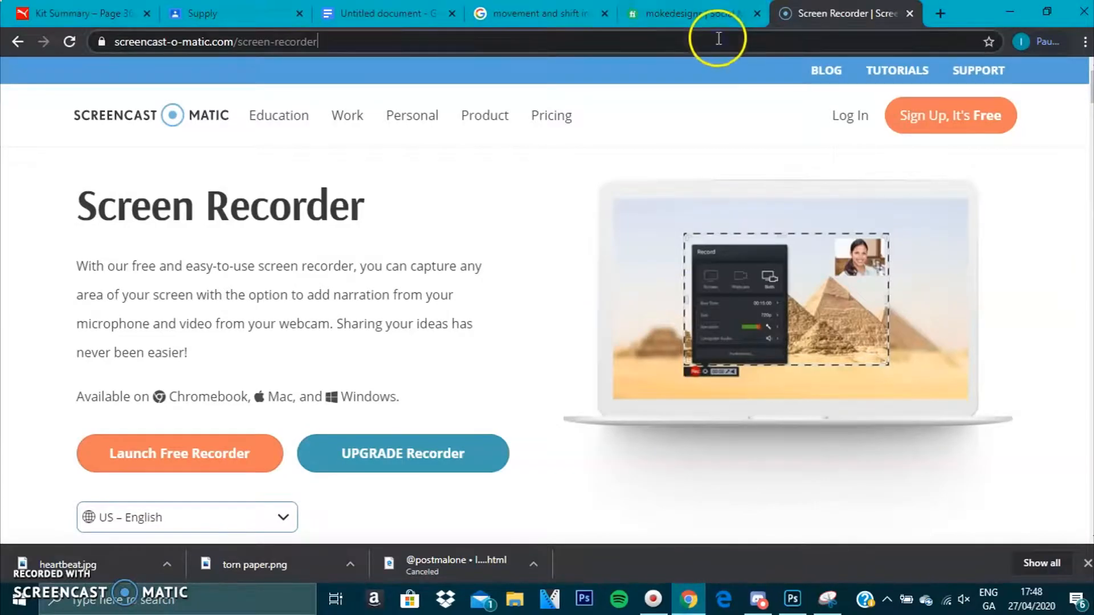
pyautogui.write('unsplash.com')
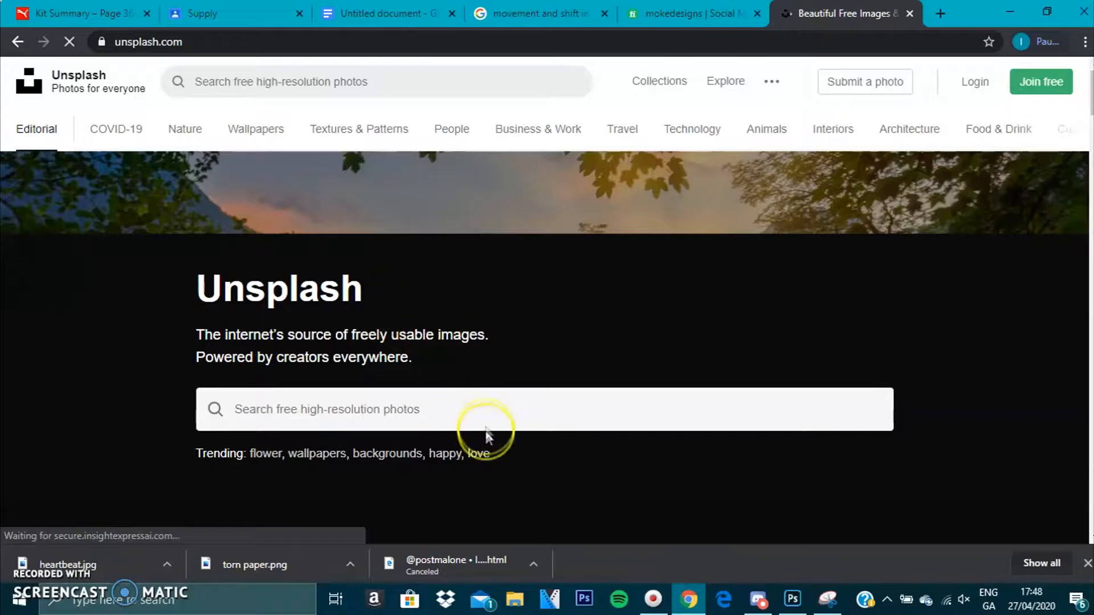
pyautogui.moveTo(956, 355)
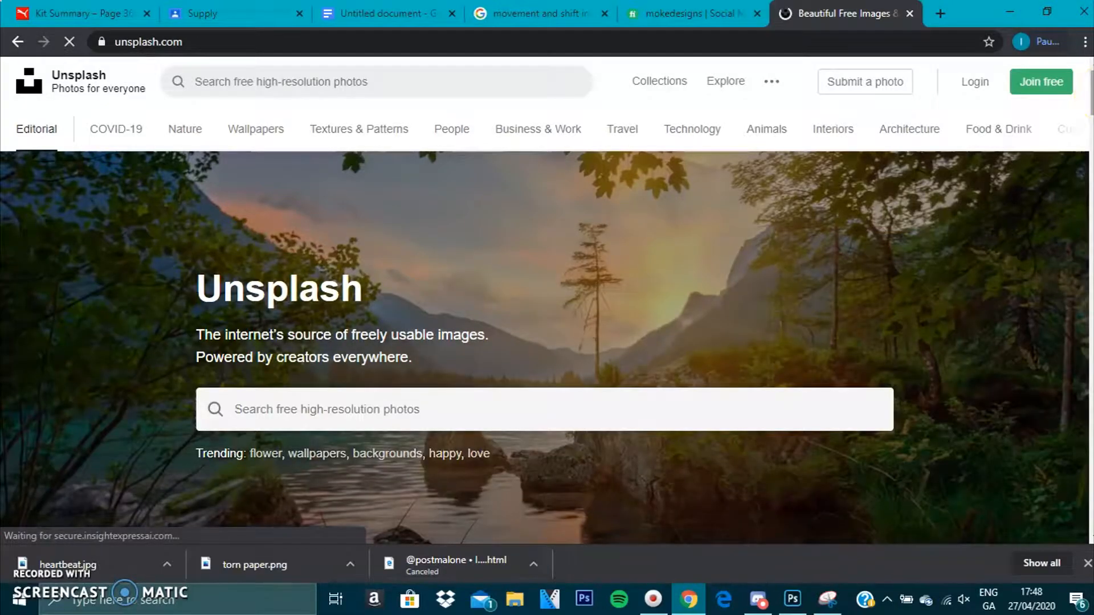
pyautogui.scroll(-3)
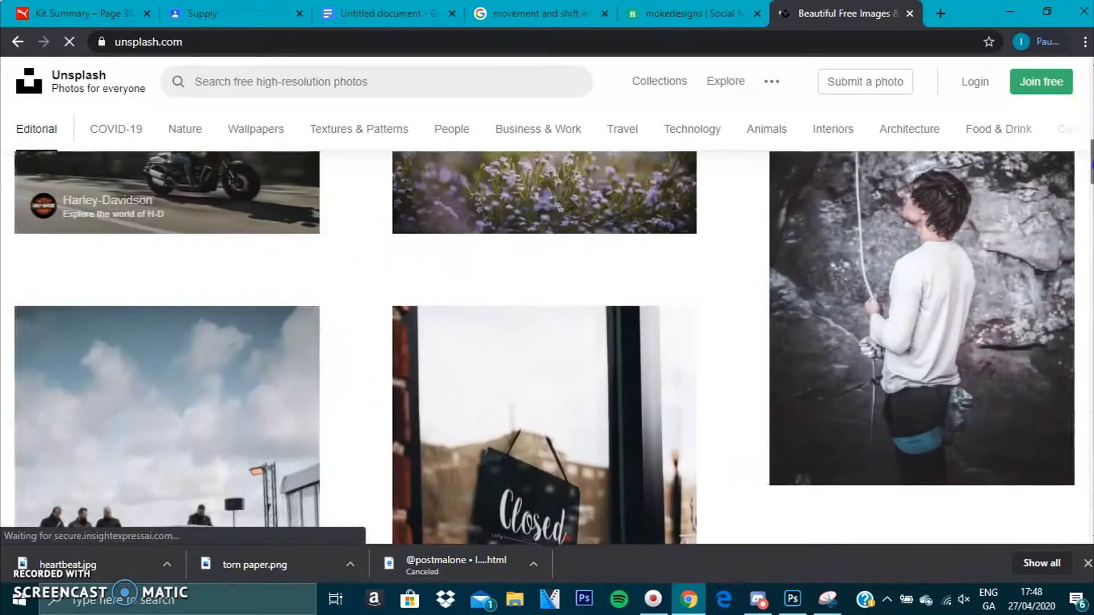
pyautogui.scroll(-3)
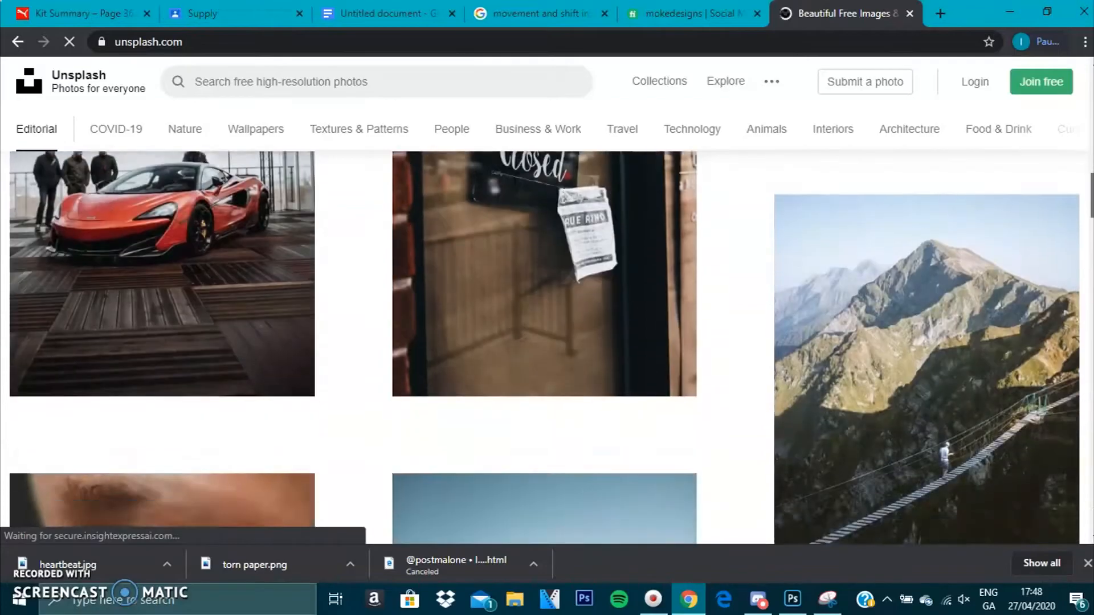
pyautogui.scroll(-3)
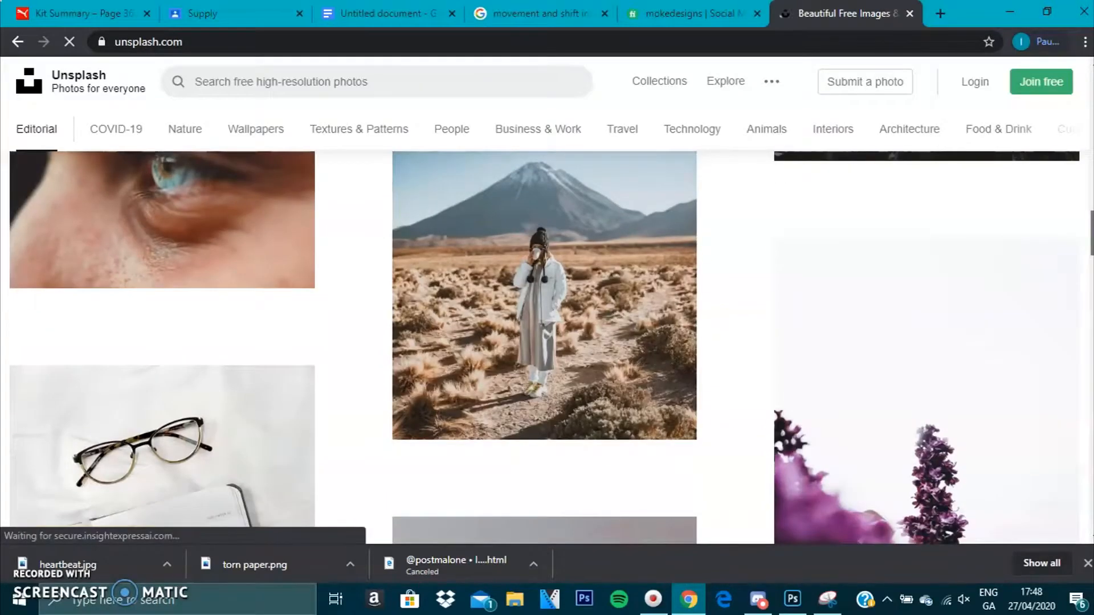
pyautogui.scroll(-3)
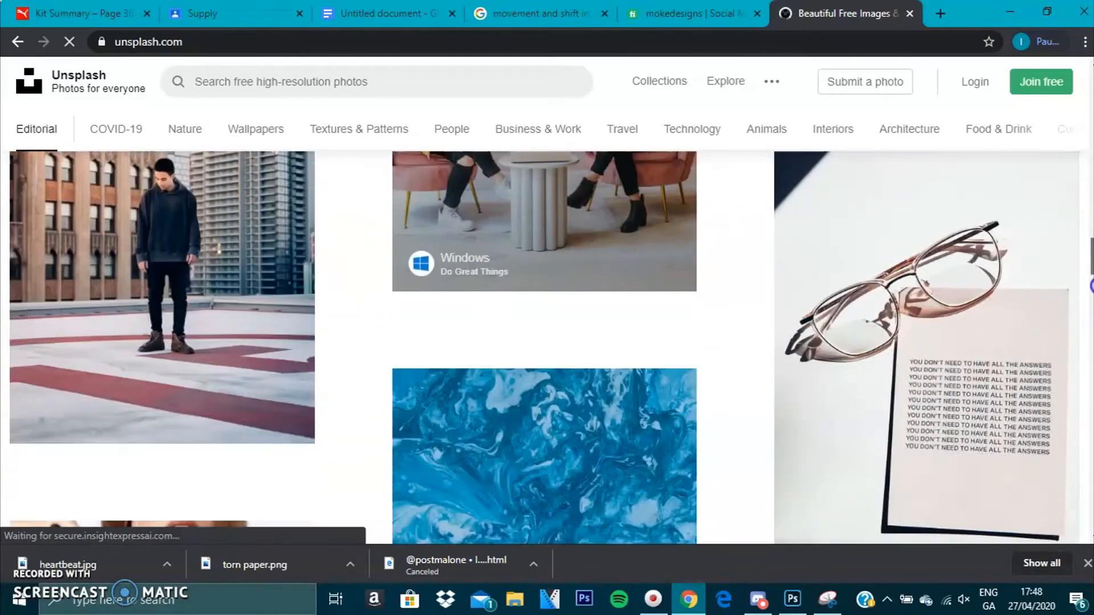
pyautogui.scroll(-3)
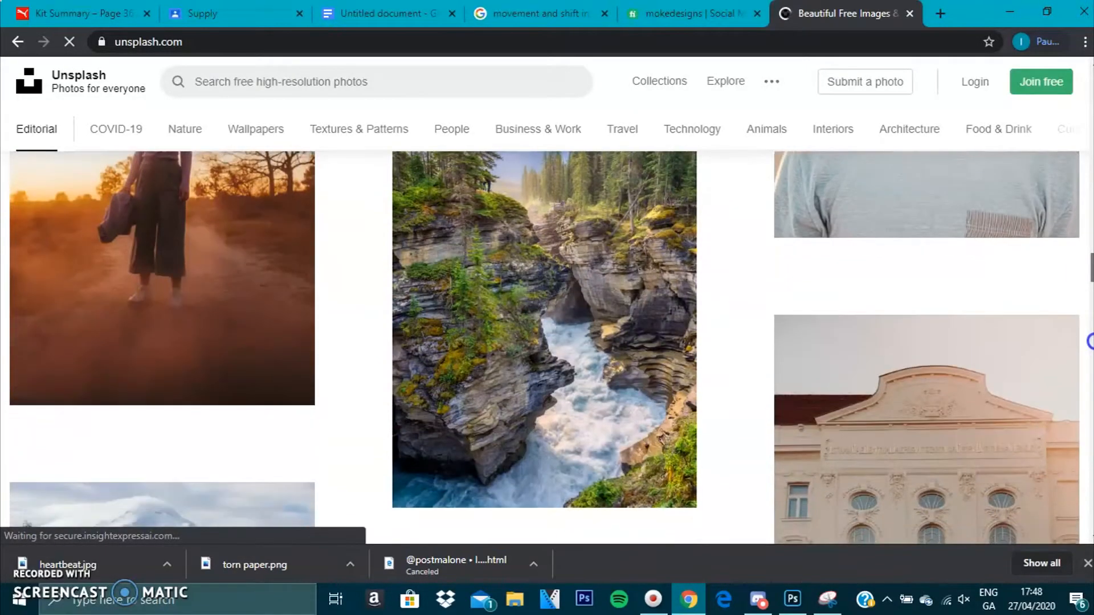
pyautogui.scroll(-3)
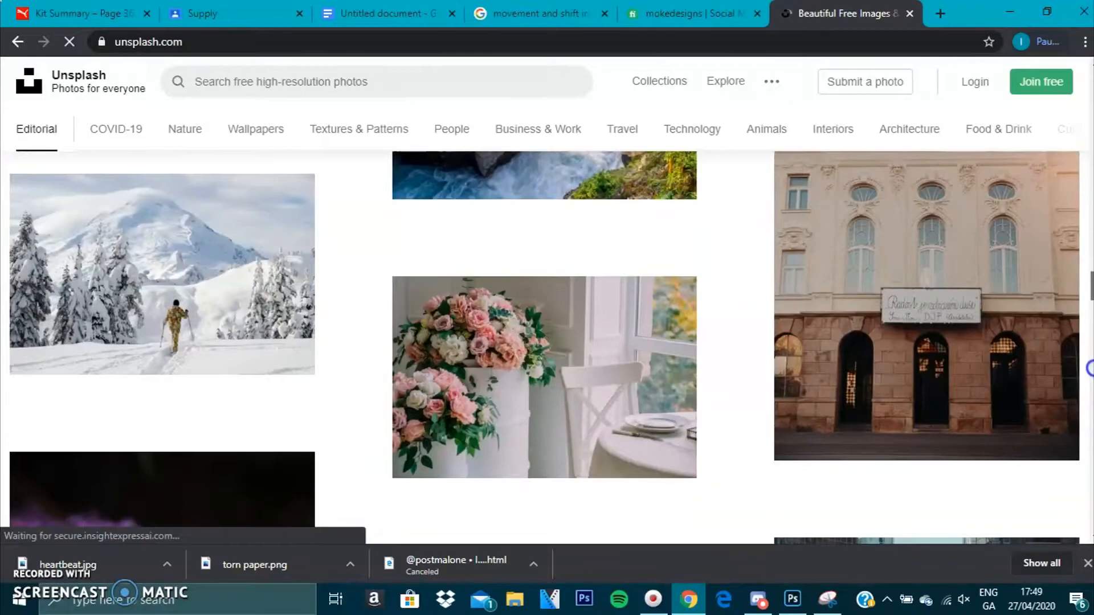
pyautogui.scroll(-3)
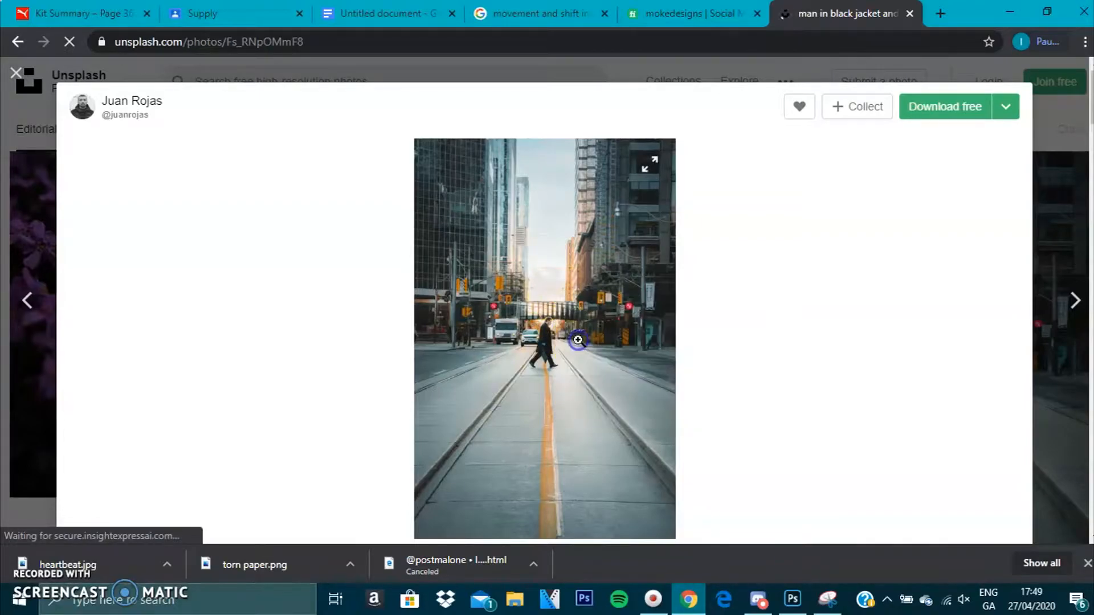
pyautogui.click(792, 598)
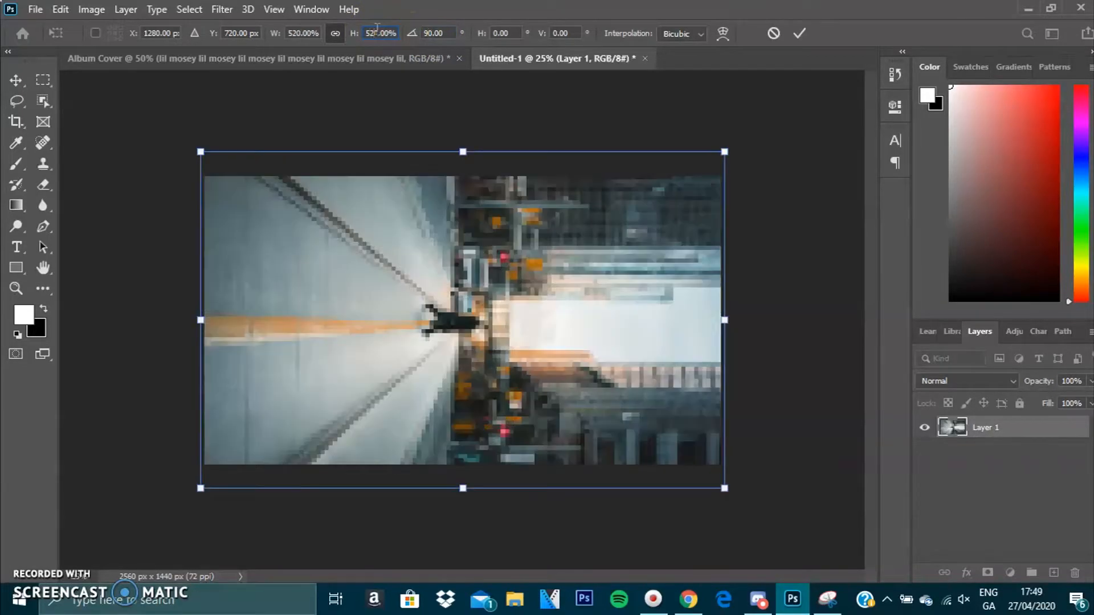
# Rotate the pasted photo 90°, scale it to 520% and commit the transform.
pyautogui.click(798, 33)
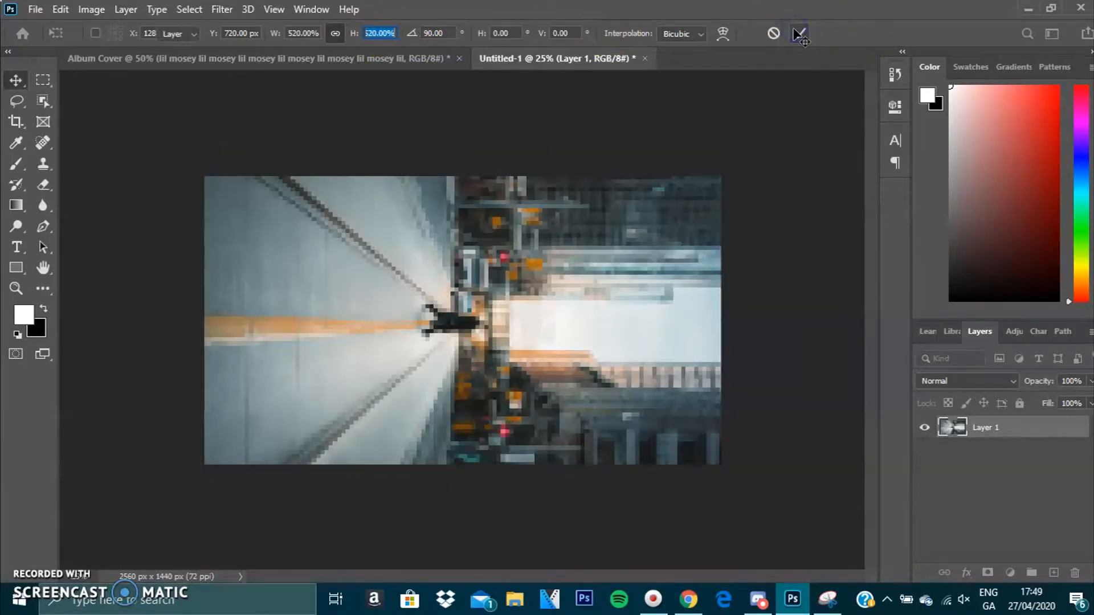
pyautogui.click(799, 33)
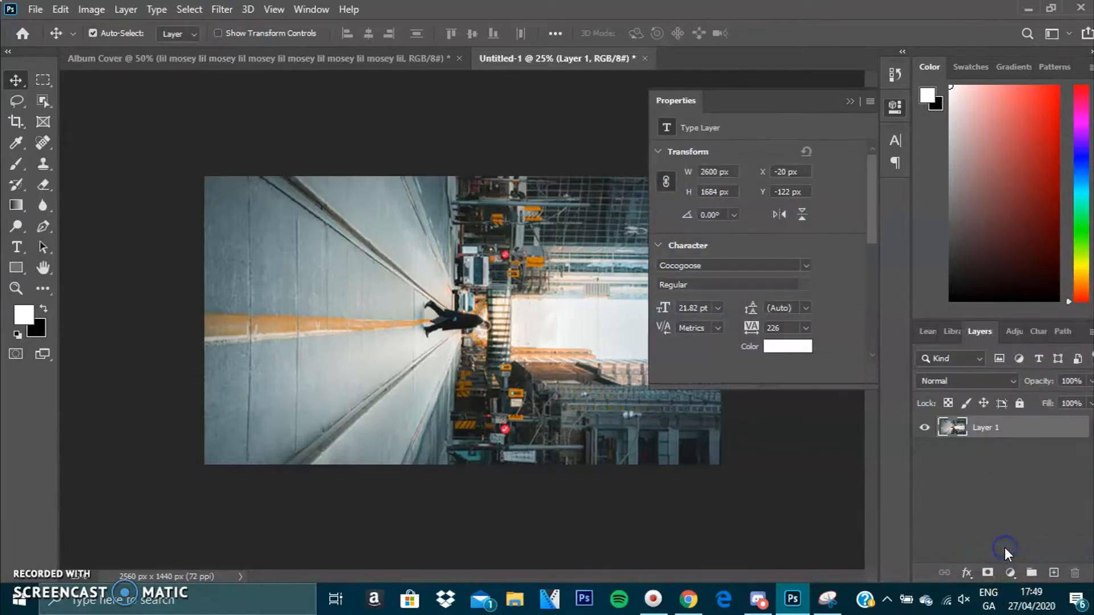
# Add a reversed Gradient Map adjustment and set its stops black-to-white over the photo.
pyautogui.click(1010, 572)
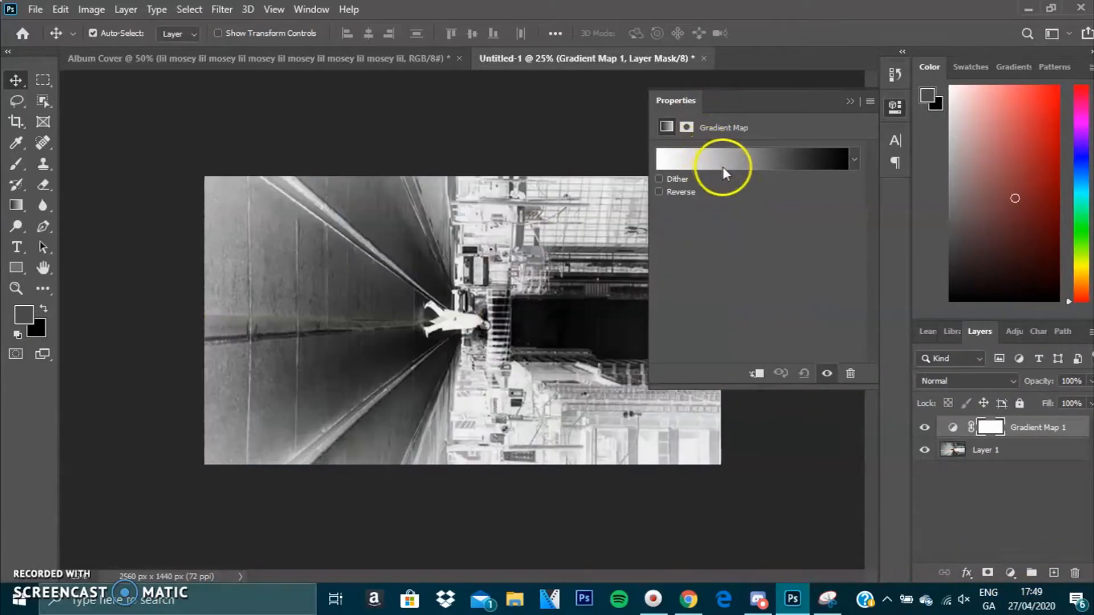
pyautogui.click(659, 191)
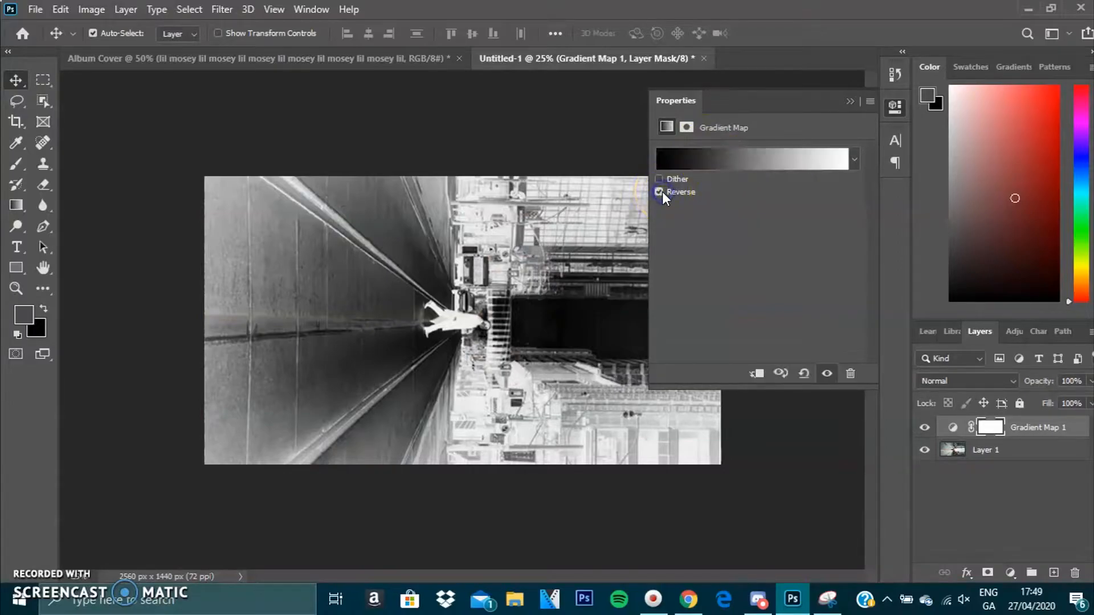
pyautogui.click(658, 192)
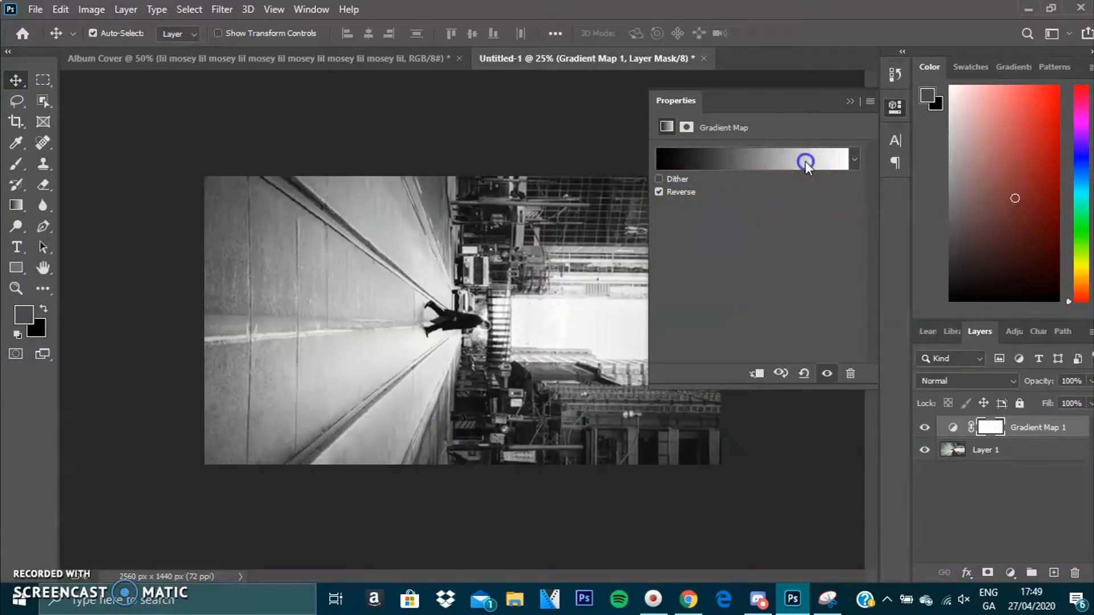
pyautogui.click(753, 160)
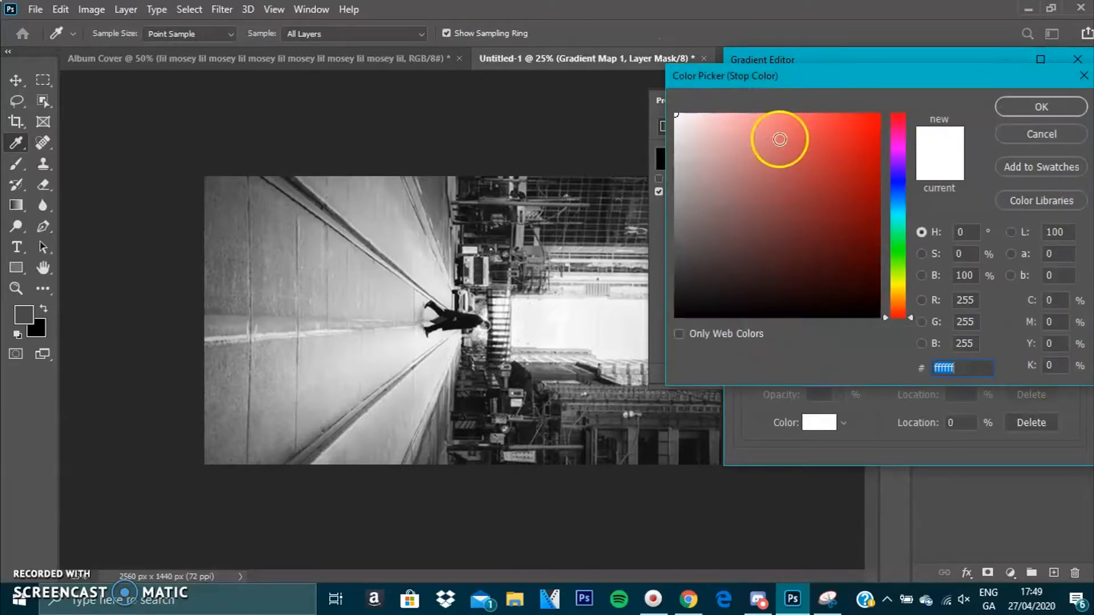
pyautogui.click(734, 155)
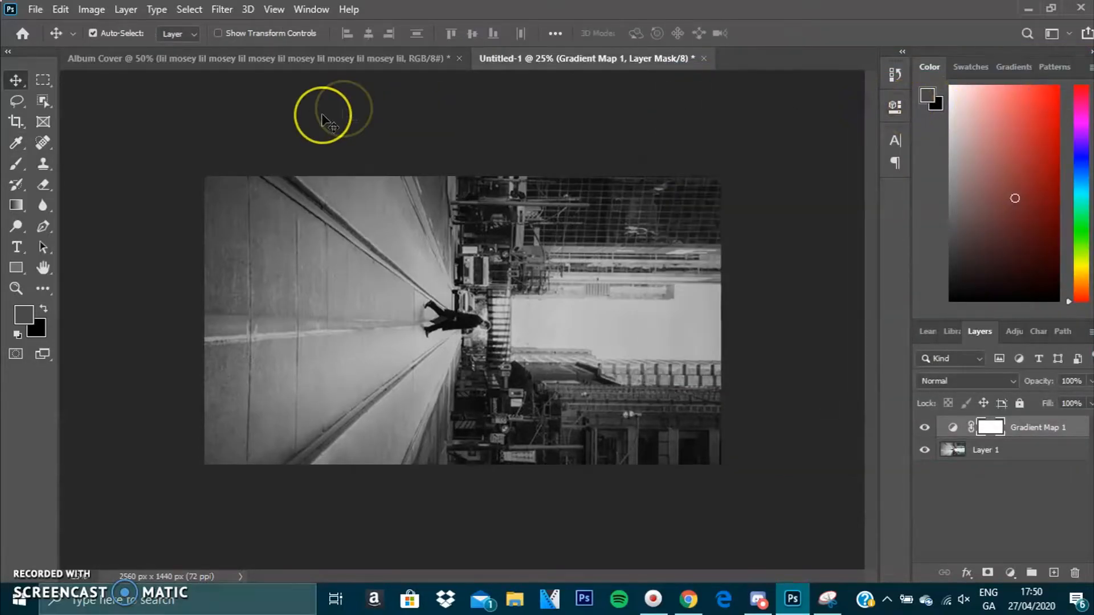
# Add a white 'TEXT' type layer and set its Character size to 221.82 pt, then commit.
pyautogui.click(16, 248)
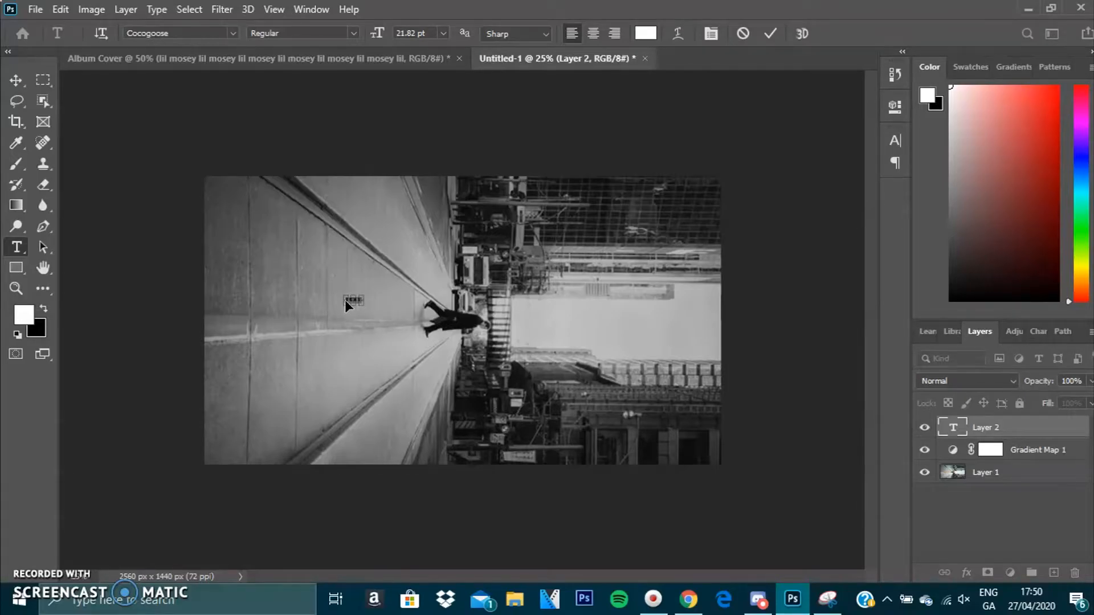
pyautogui.click(710, 33)
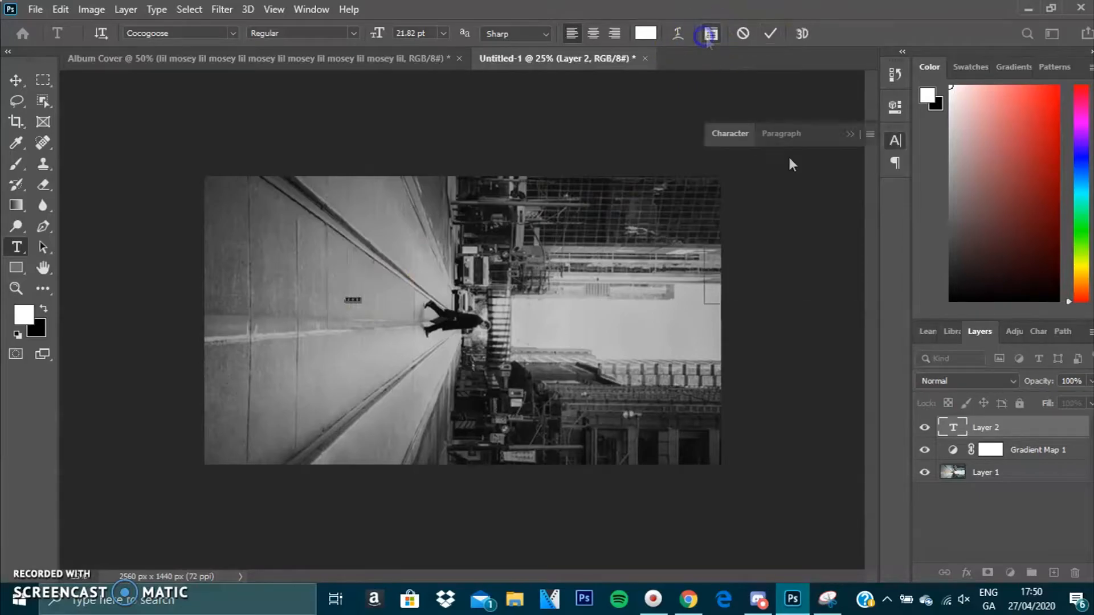
pyautogui.click(868, 198)
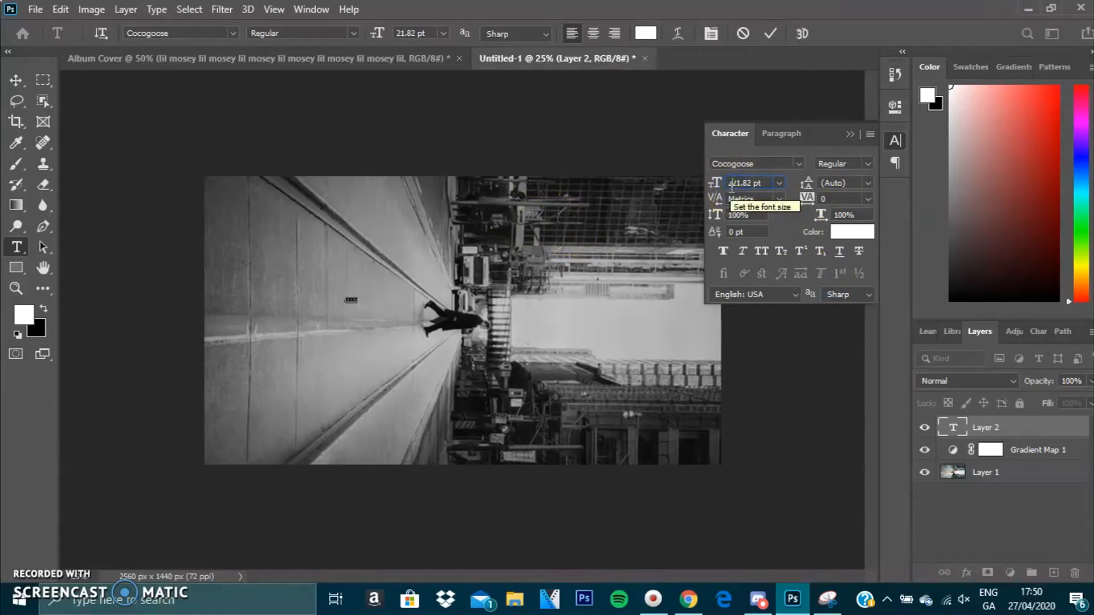
pyautogui.write('221.82')
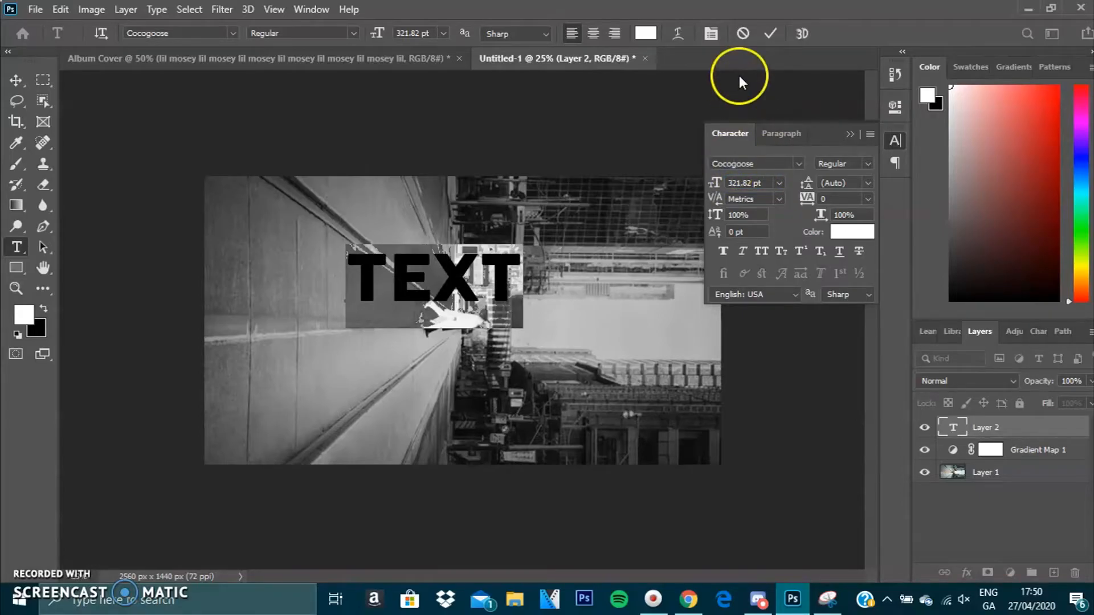
pyautogui.click(770, 33)
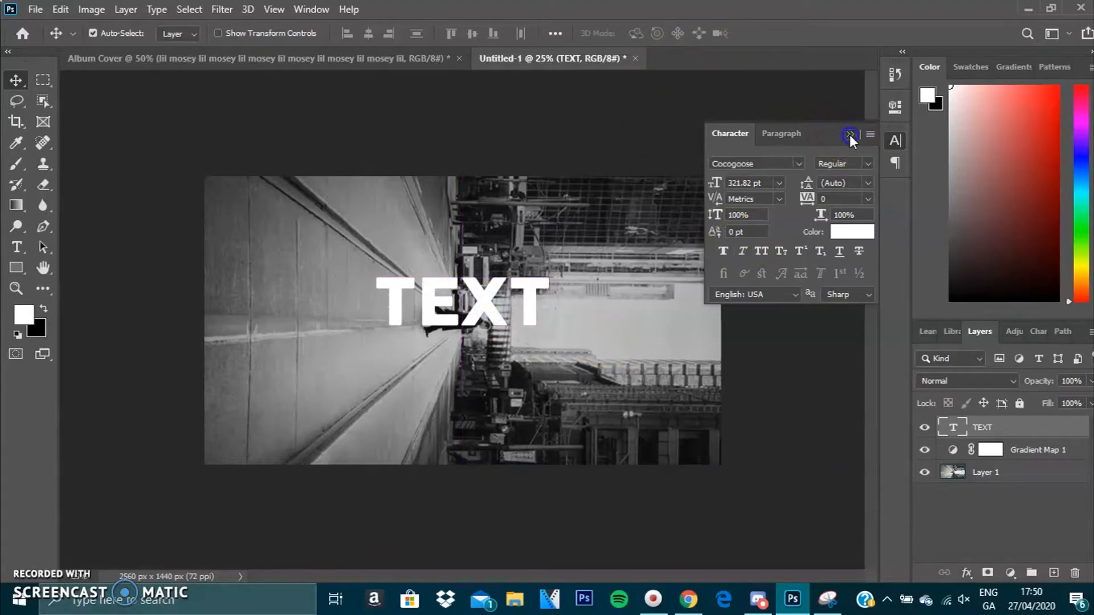
# Set the TEXT layer's Blend Mode to Difference in Blending Options and confirm.
pyautogui.click(848, 135)
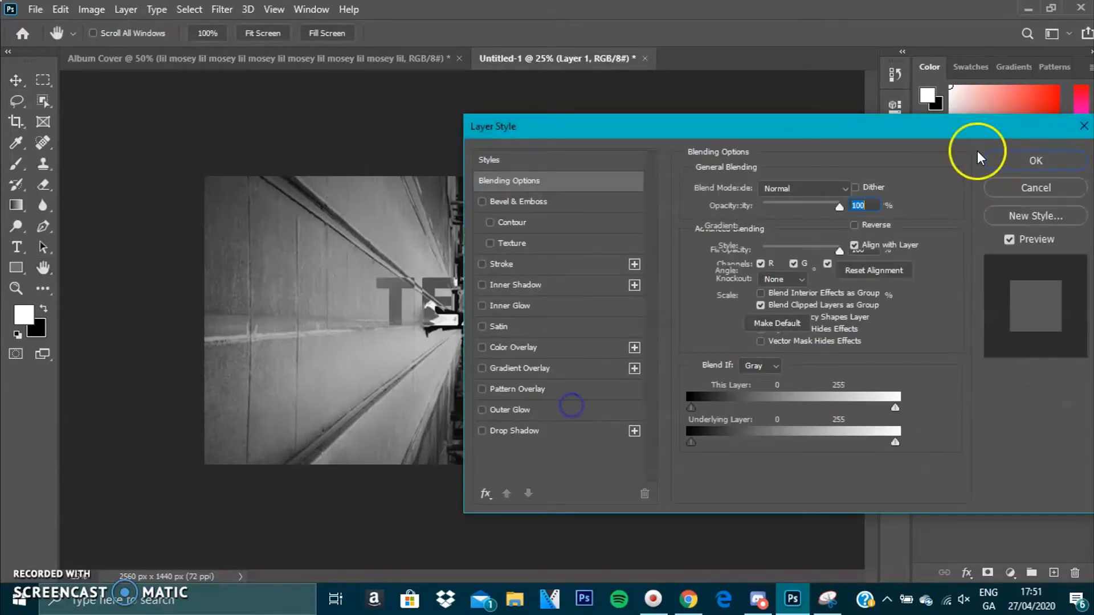
pyautogui.click(1036, 161)
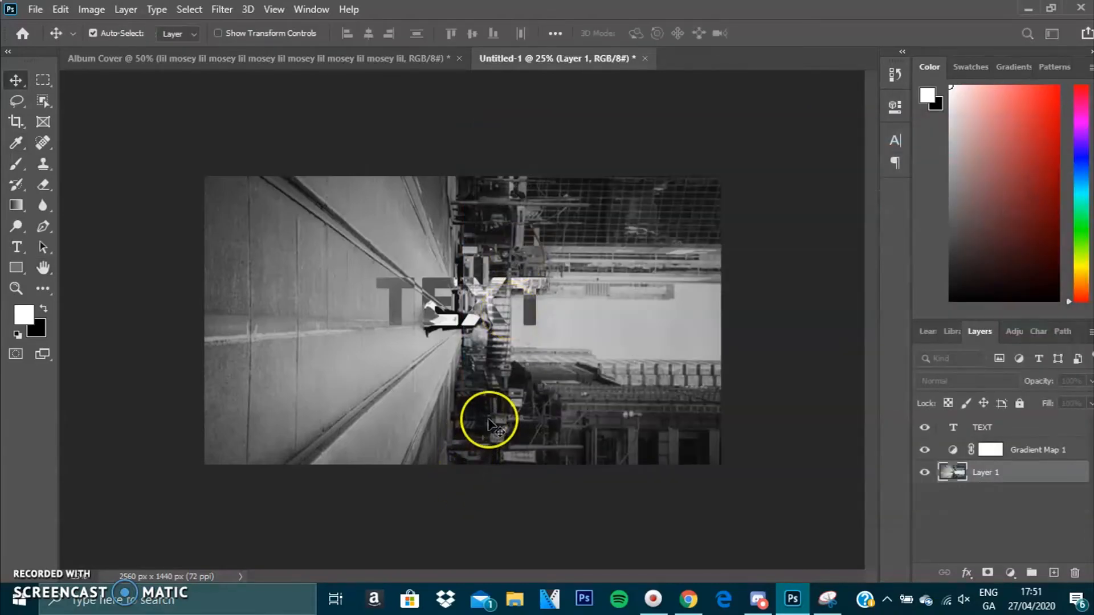